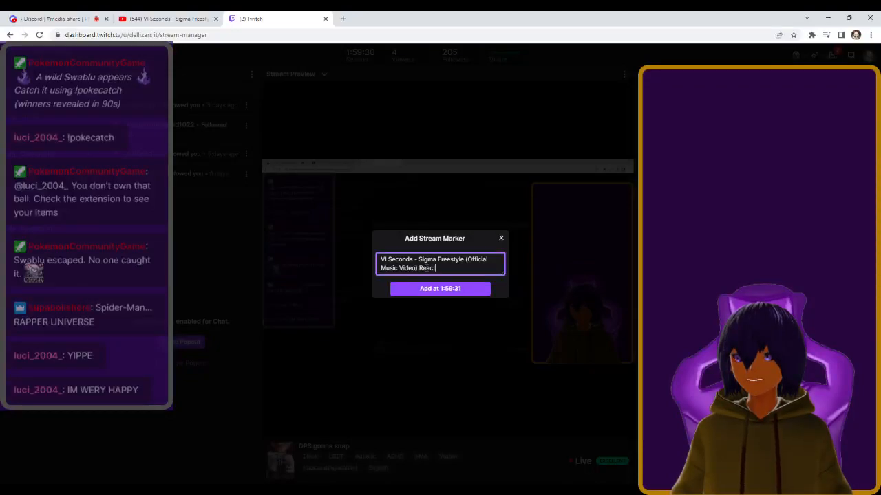
- Finish the marker title with 'Reaction' and add it at 1:59:37
type("ion")
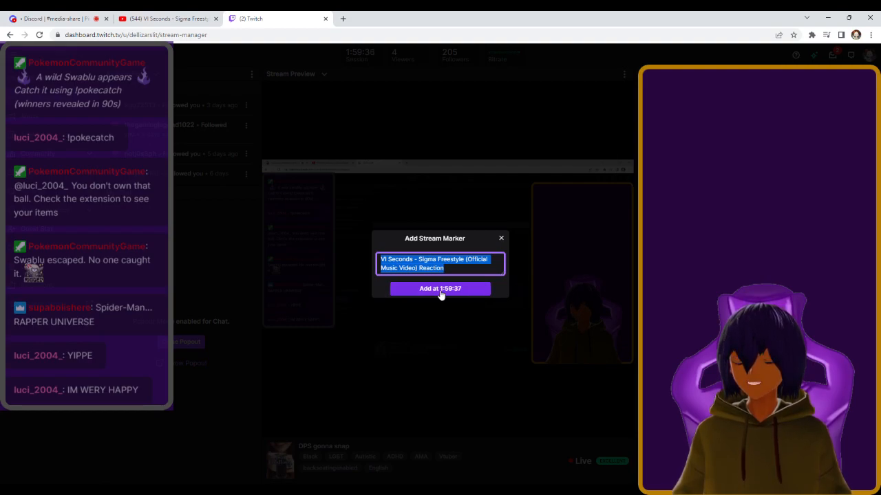
left_click(440, 289)
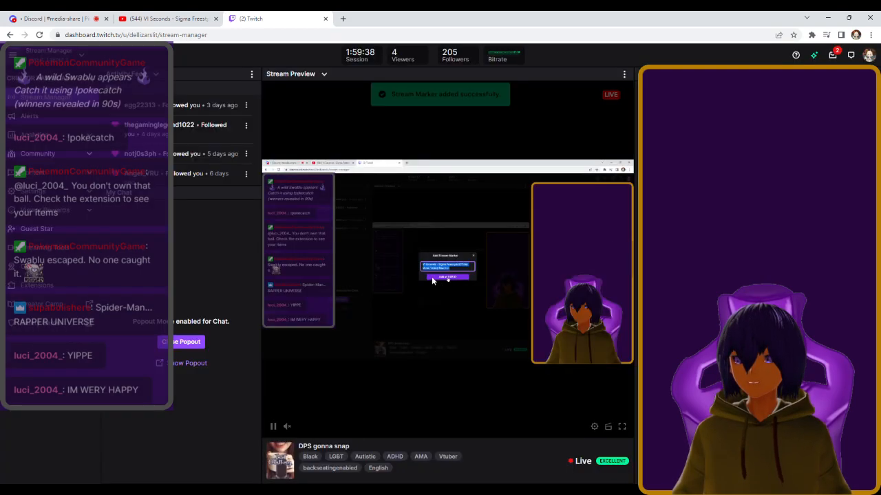
- Bring up the VI Seconds – Sigma Freestyle video and scroll to its description and comments
left_click(154, 18)
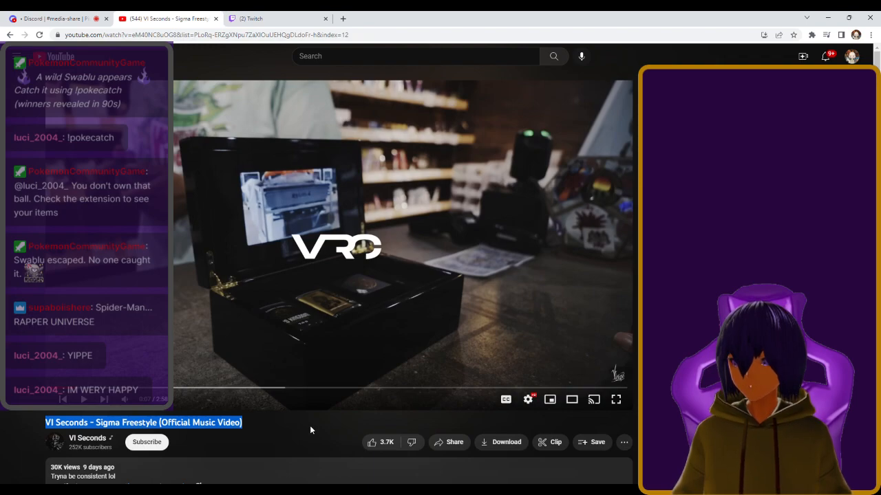
scroll("down", 3)
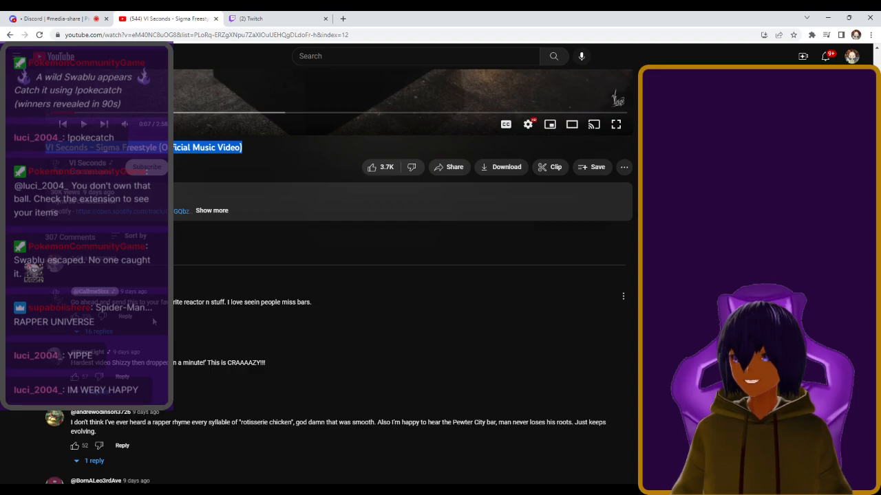
mouse_move(322, 297)
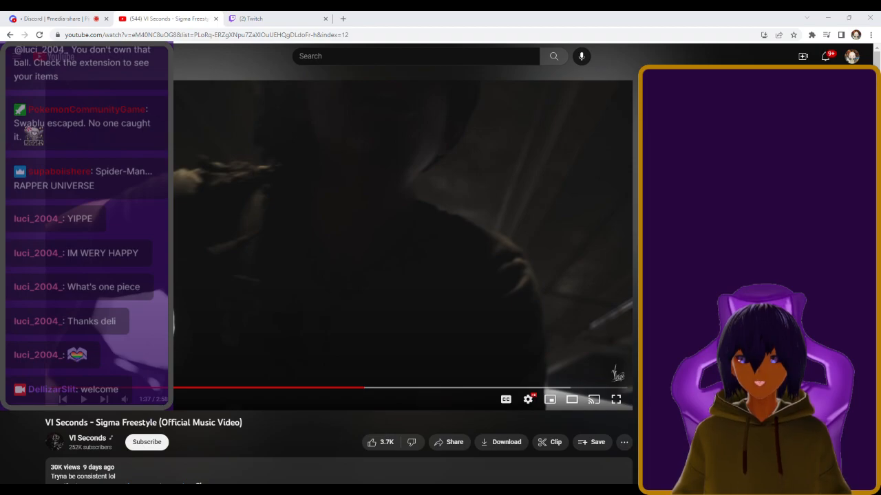
mouse_move(355, 391)
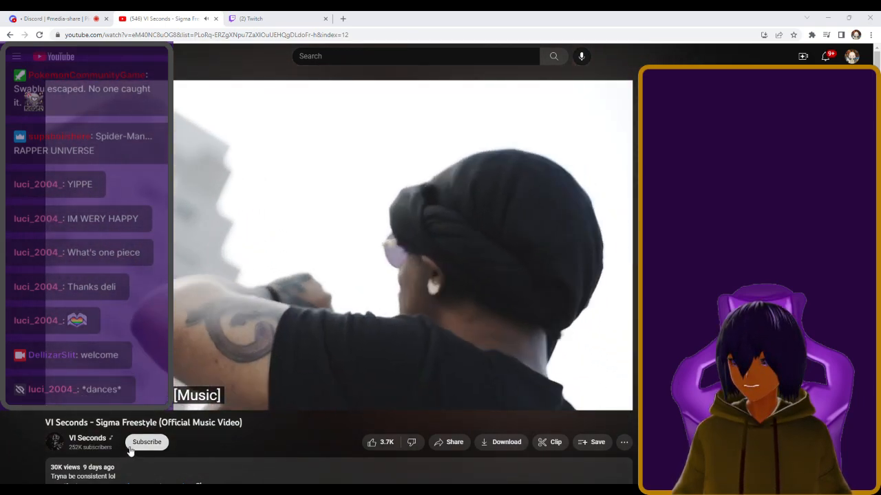
- Subscribe to the VI Seconds channel, then return to Twitch Stream Manager
left_click(146, 442)
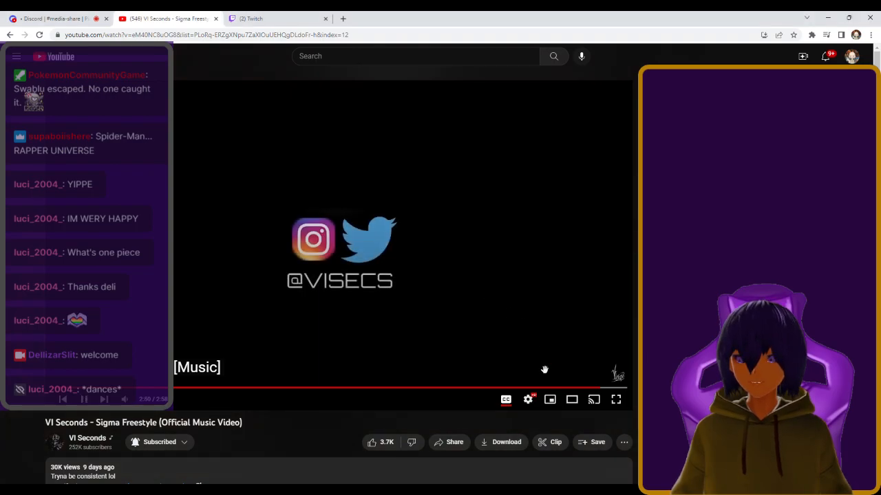
mouse_move(606, 391)
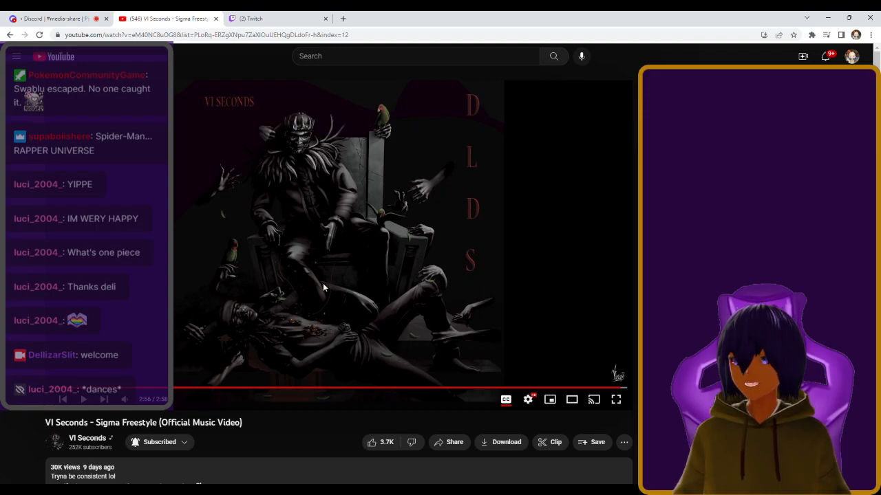
mouse_move(315, 200)
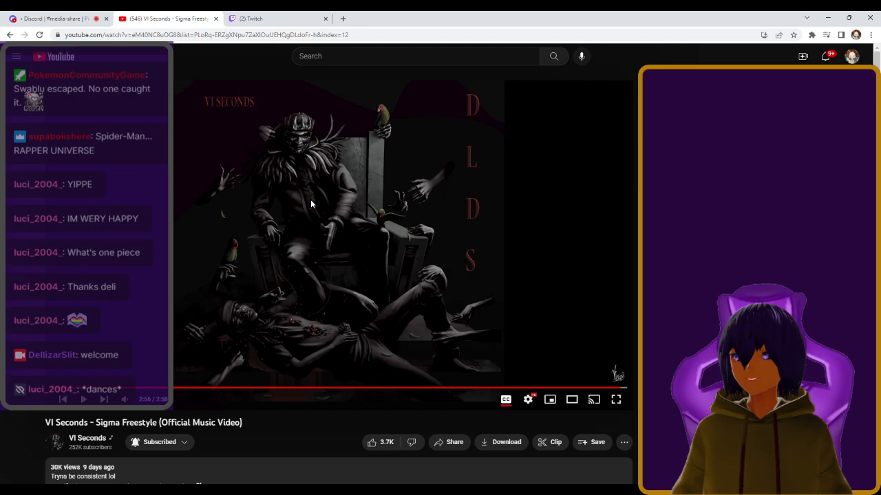
left_click(268, 19)
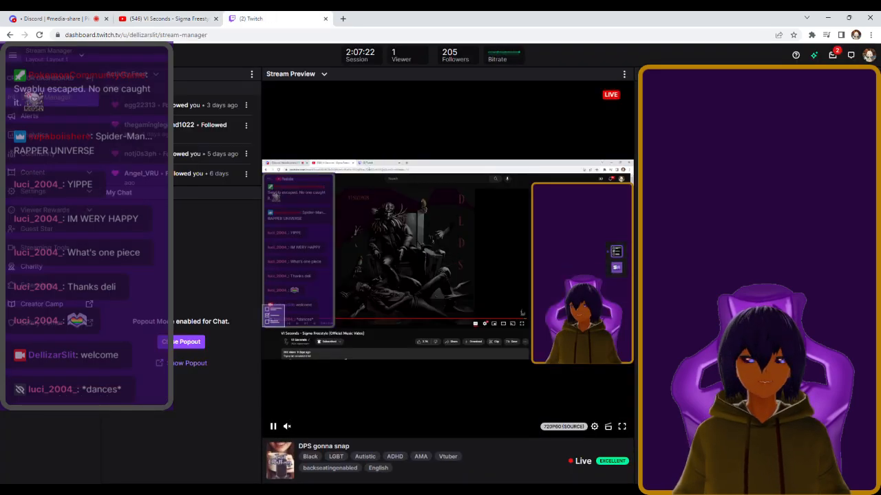